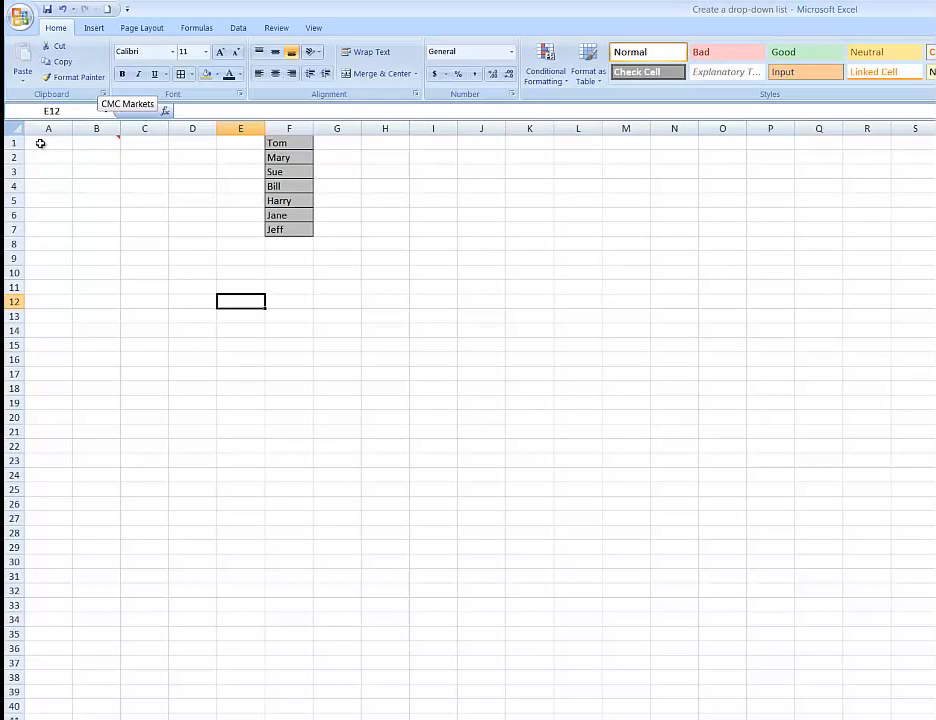
mouse_move(44, 144)
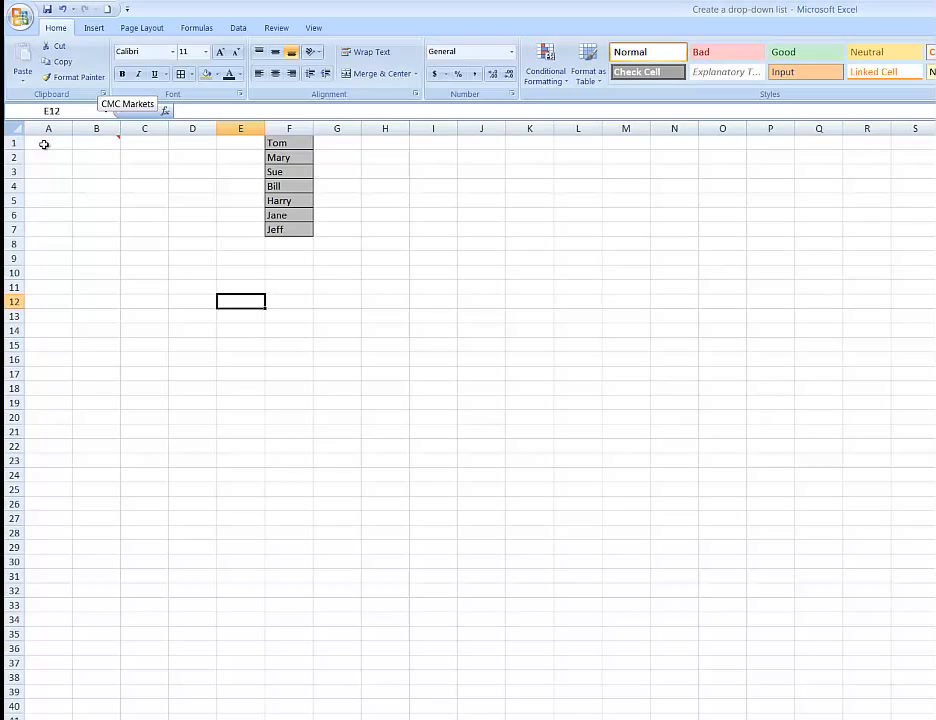
mouse_move(44, 218)
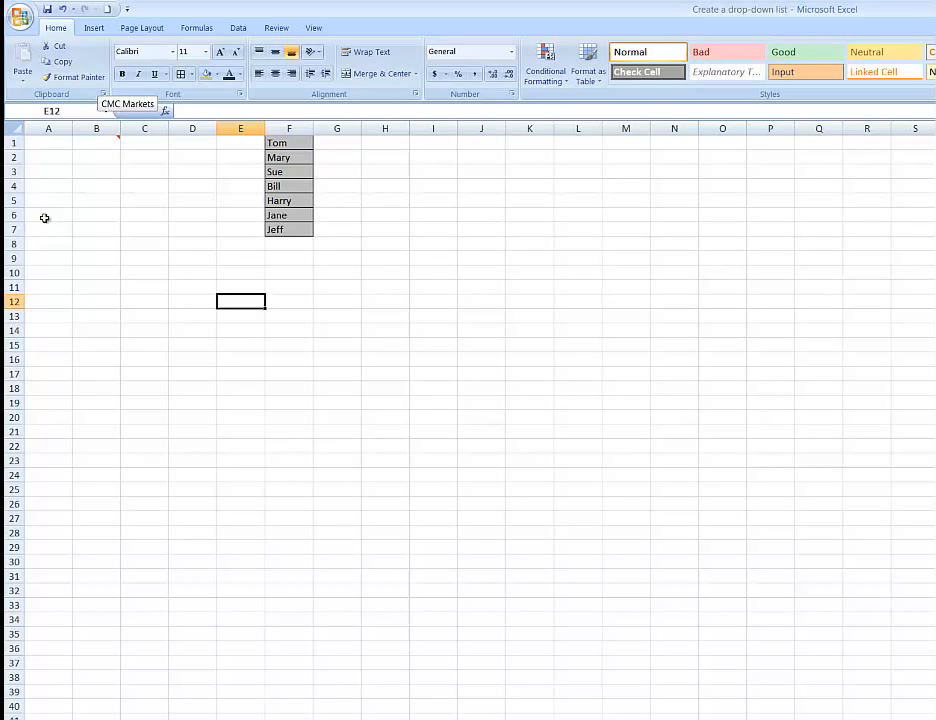
mouse_move(44, 278)
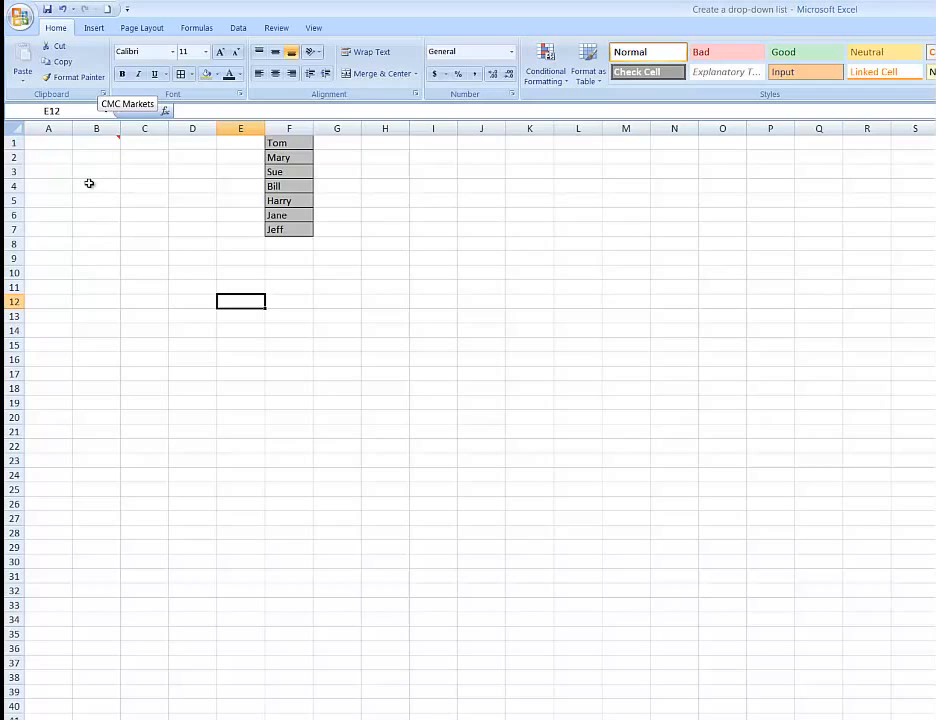
mouse_move(58, 148)
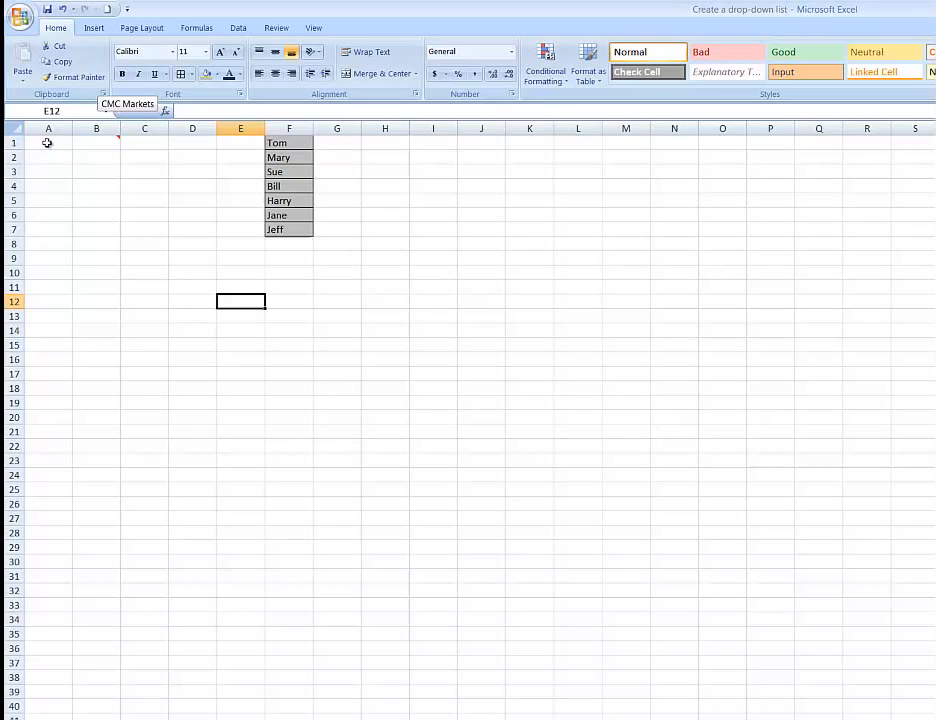
Select A1:A10 and bring up its Data Validation settings.
drag(48, 142, 48, 272)
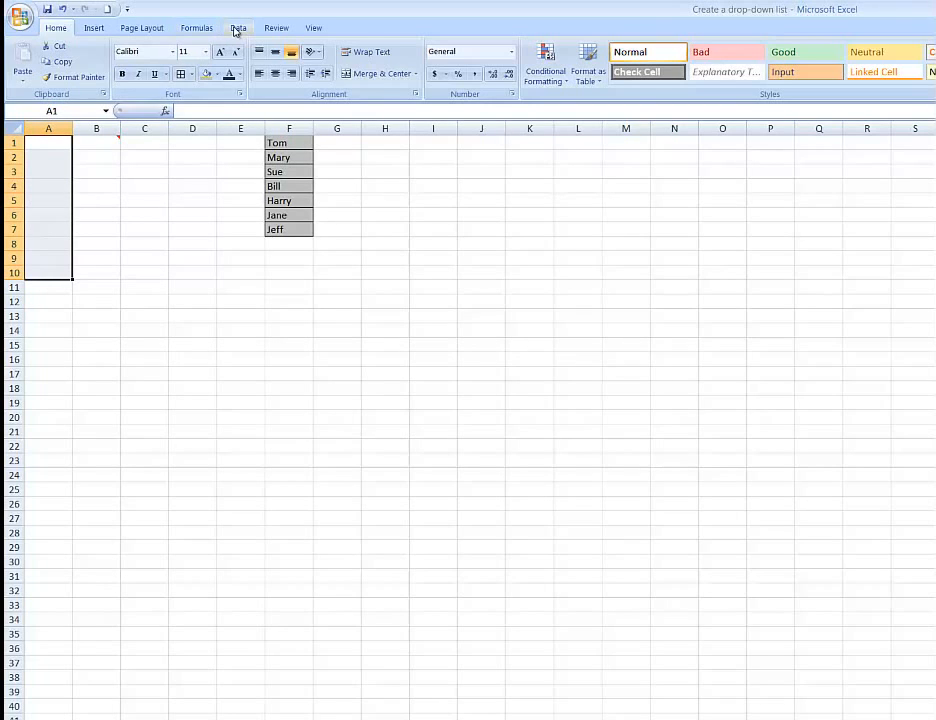
click(236, 28)
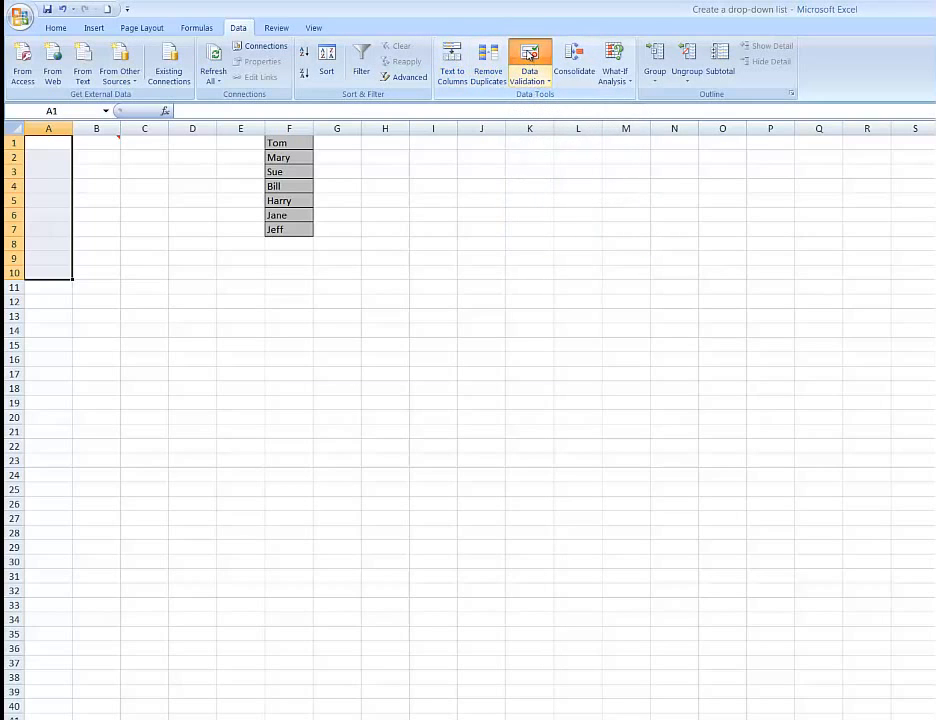
click(526, 58)
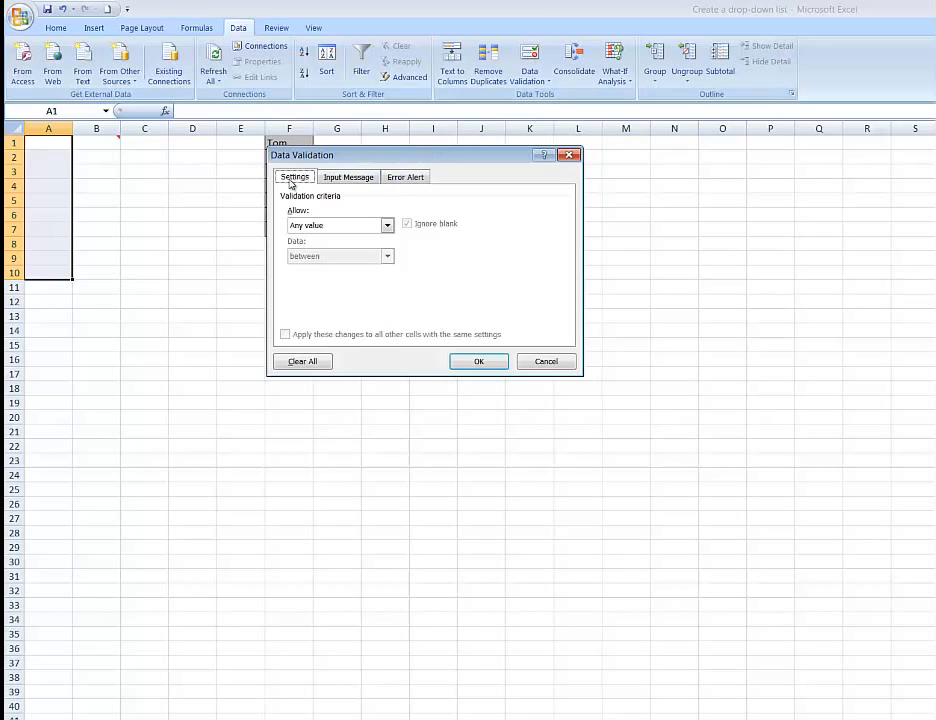
Allow a List sourced from =$F$1:$F$7 and confirm the validation.
click(388, 224)
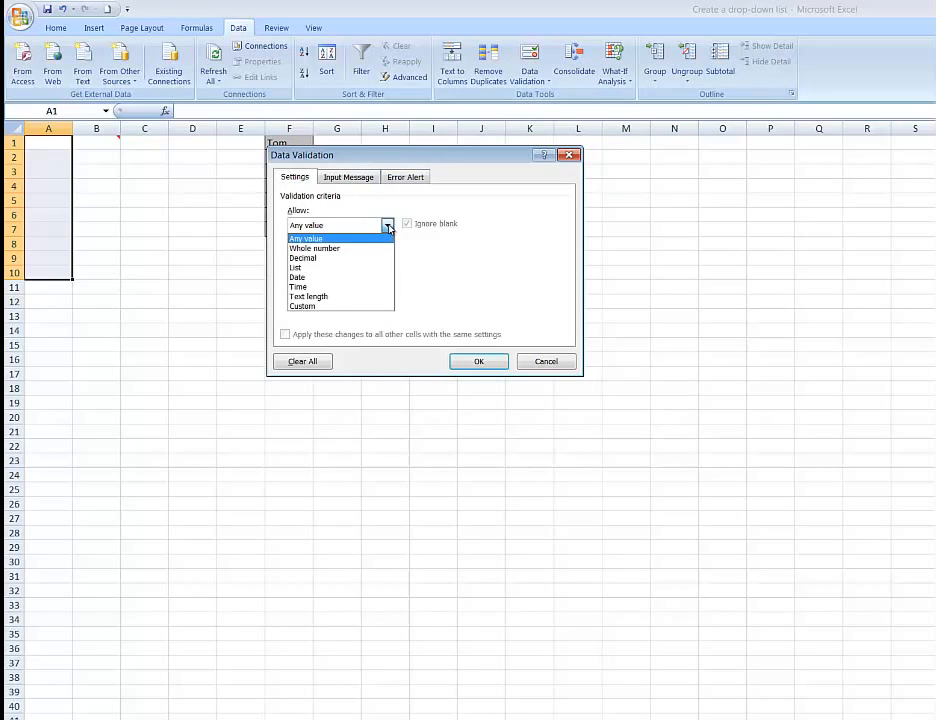
click(296, 268)
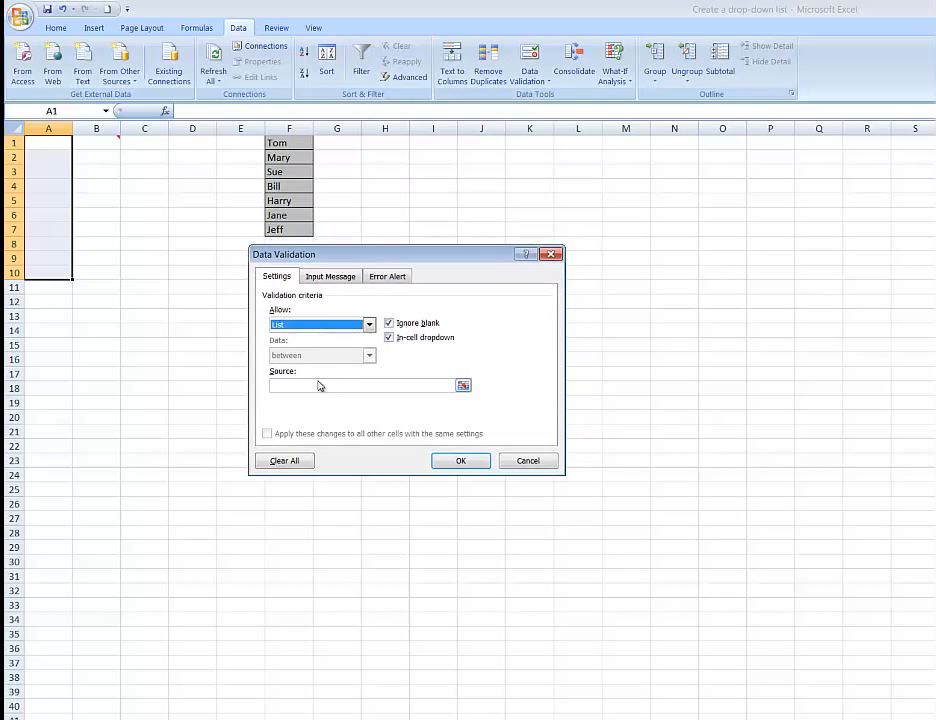
click(360, 384)
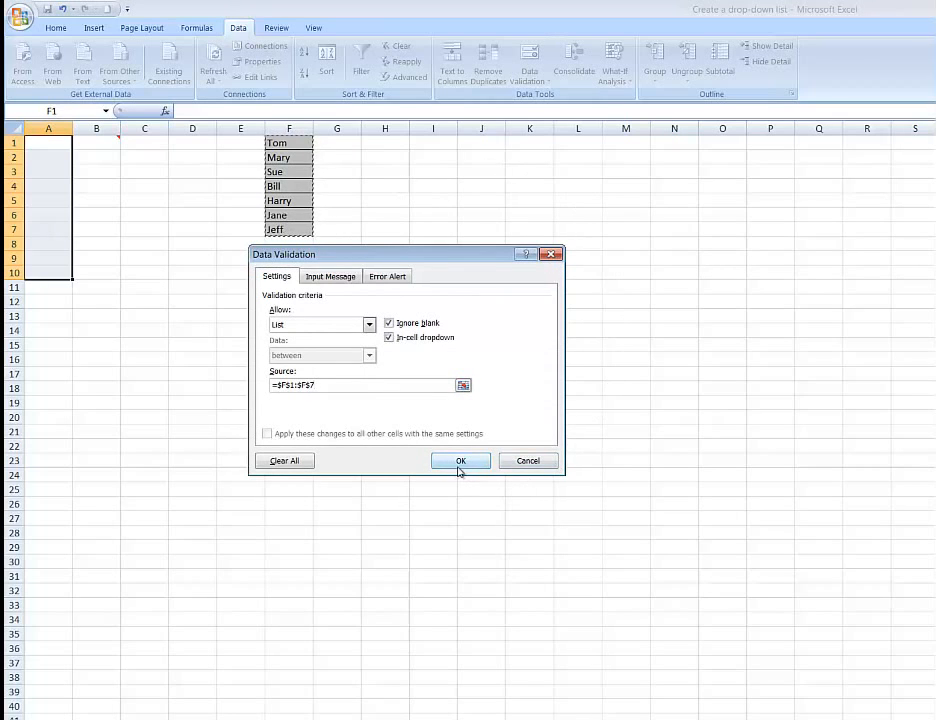
click(460, 460)
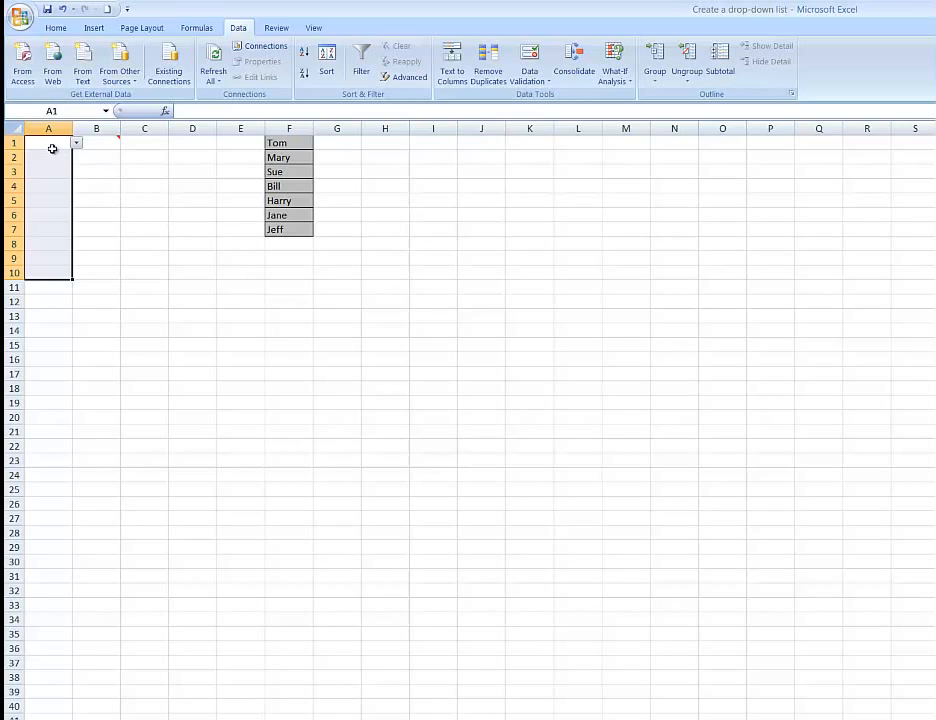
Pick Mary for A1 and Harry for A4 from their drop-down lists.
click(74, 142)
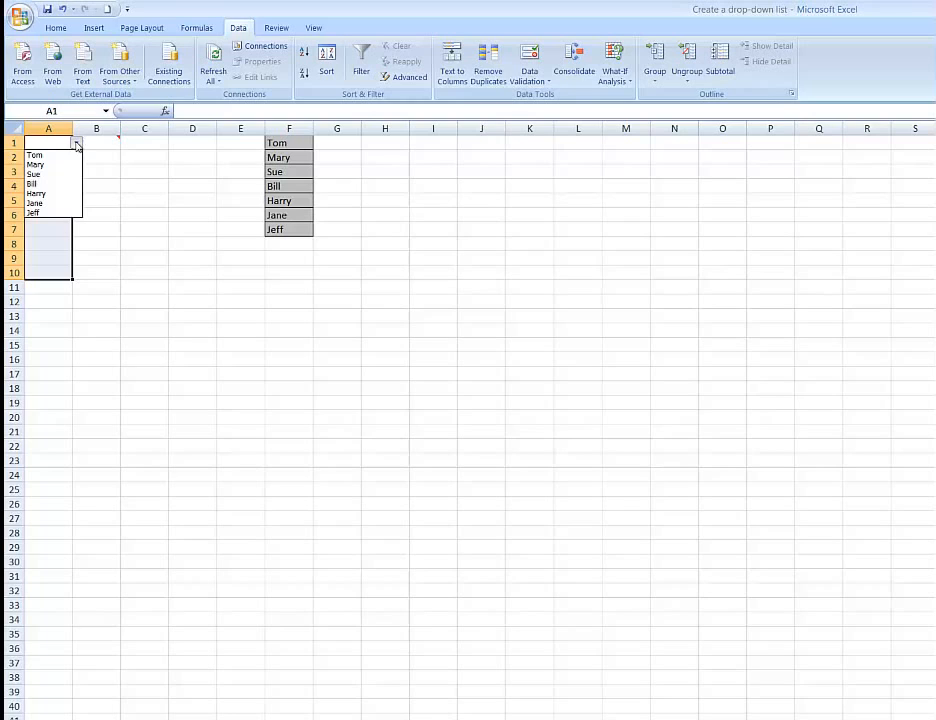
click(42, 164)
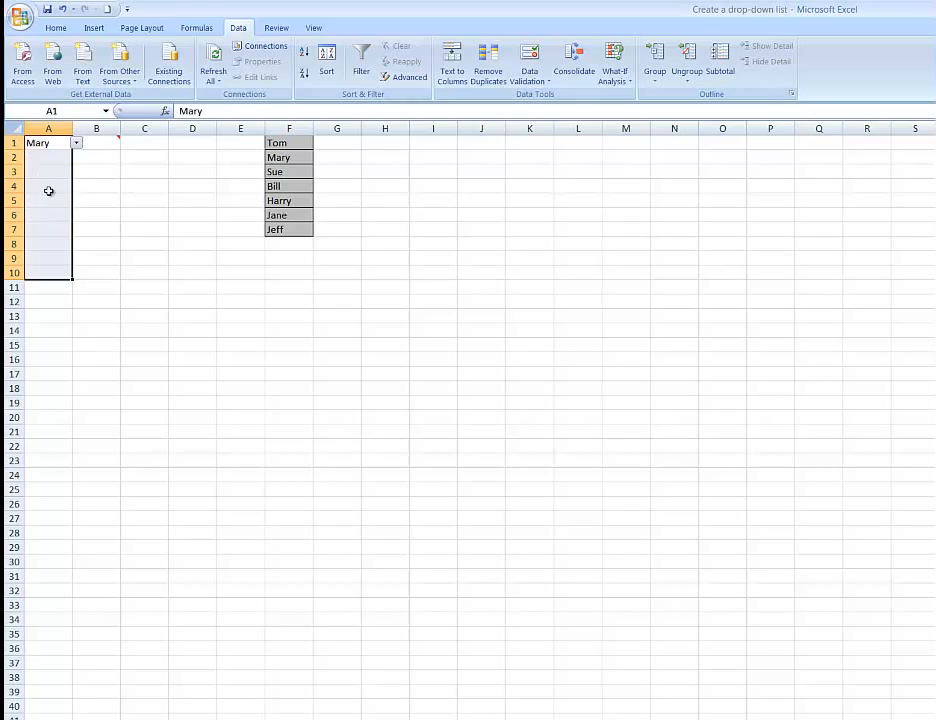
click(48, 186)
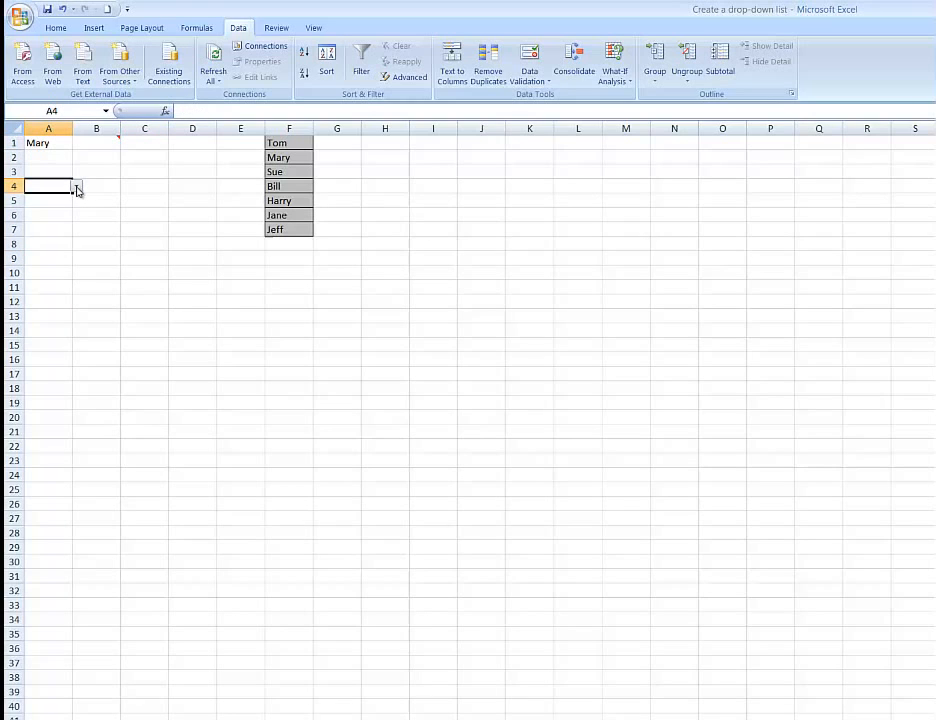
click(76, 186)
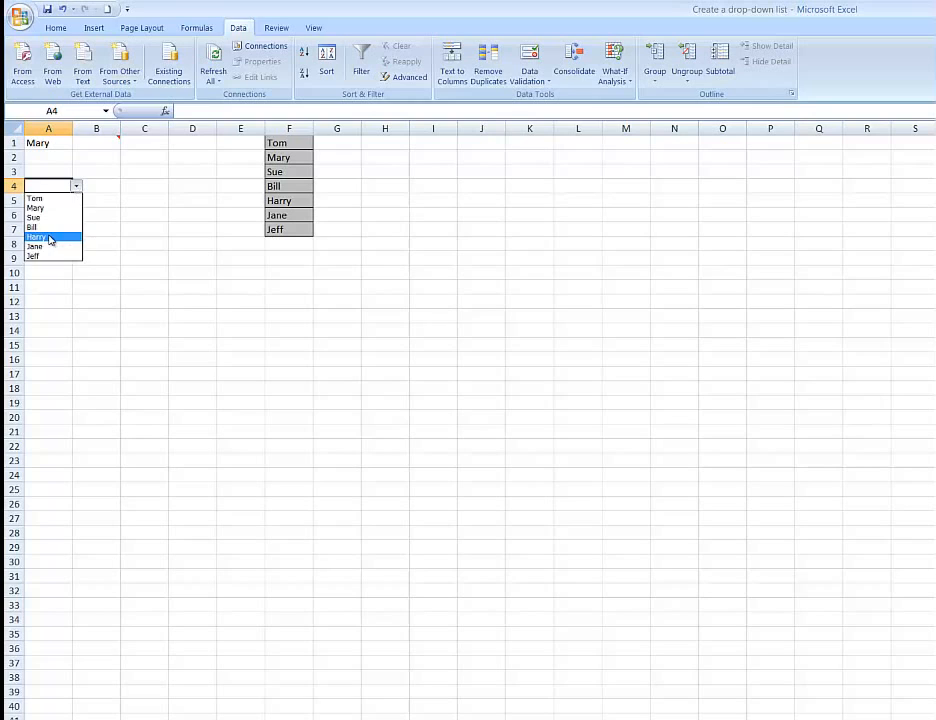
click(38, 236)
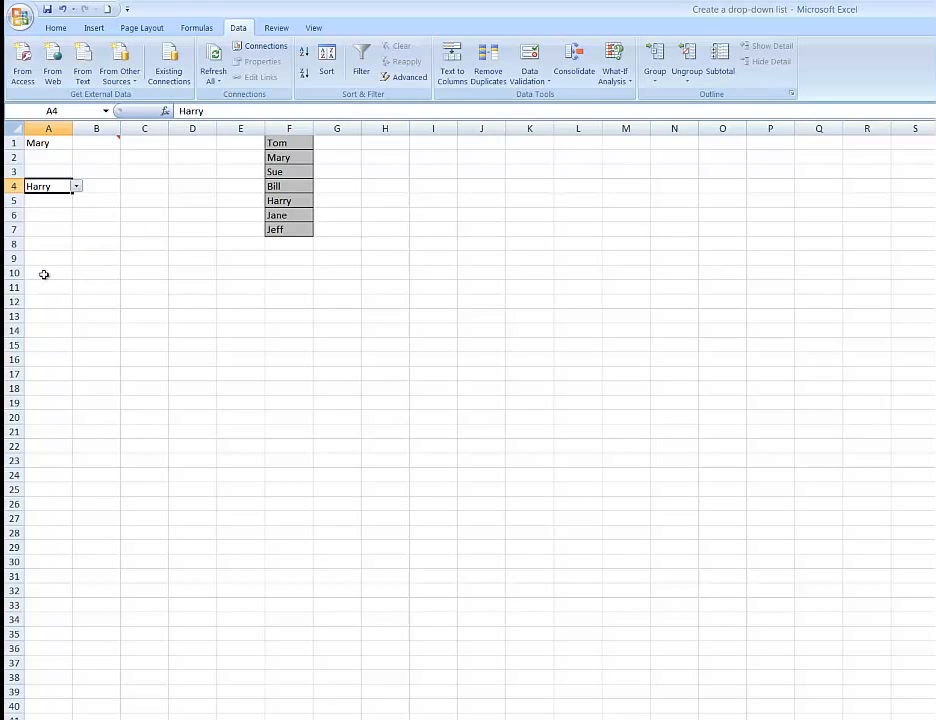
Pick Jane for A10, then check cells below and inside the validated range.
click(74, 272)
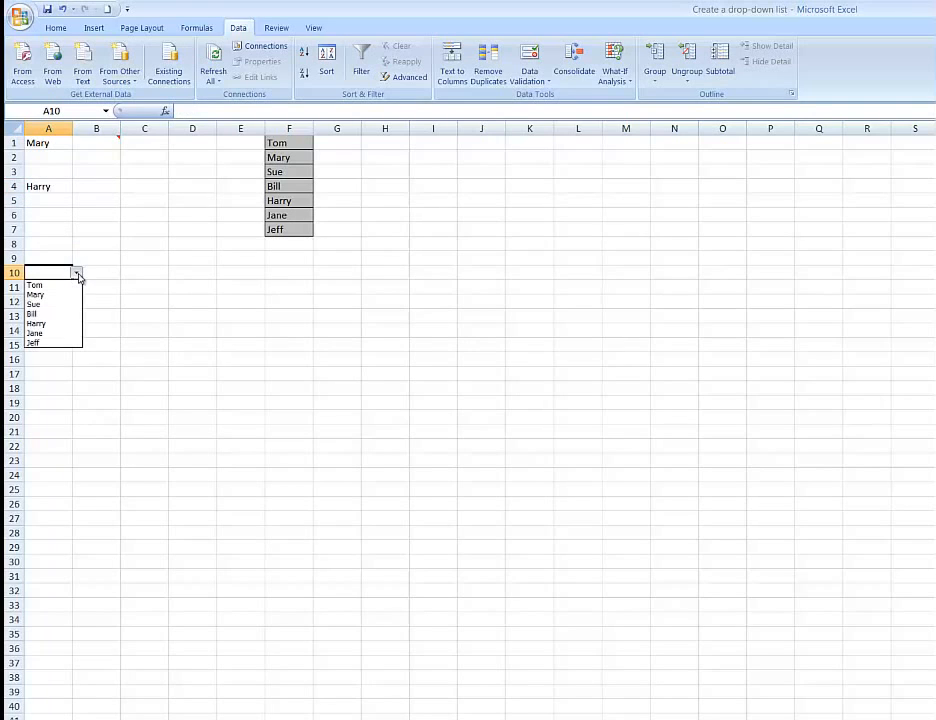
click(34, 332)
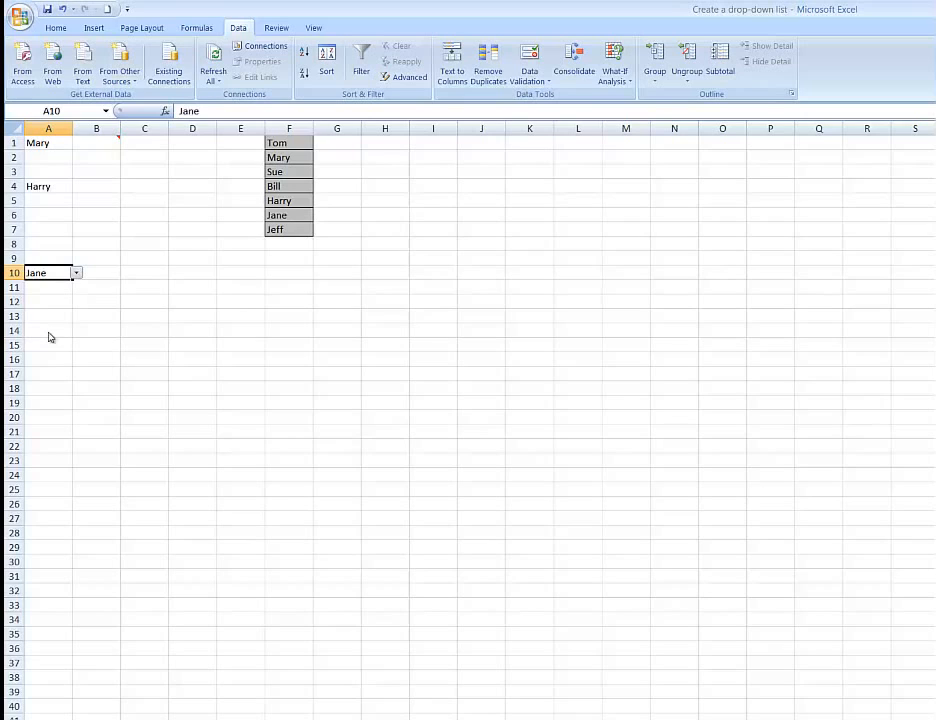
click(48, 288)
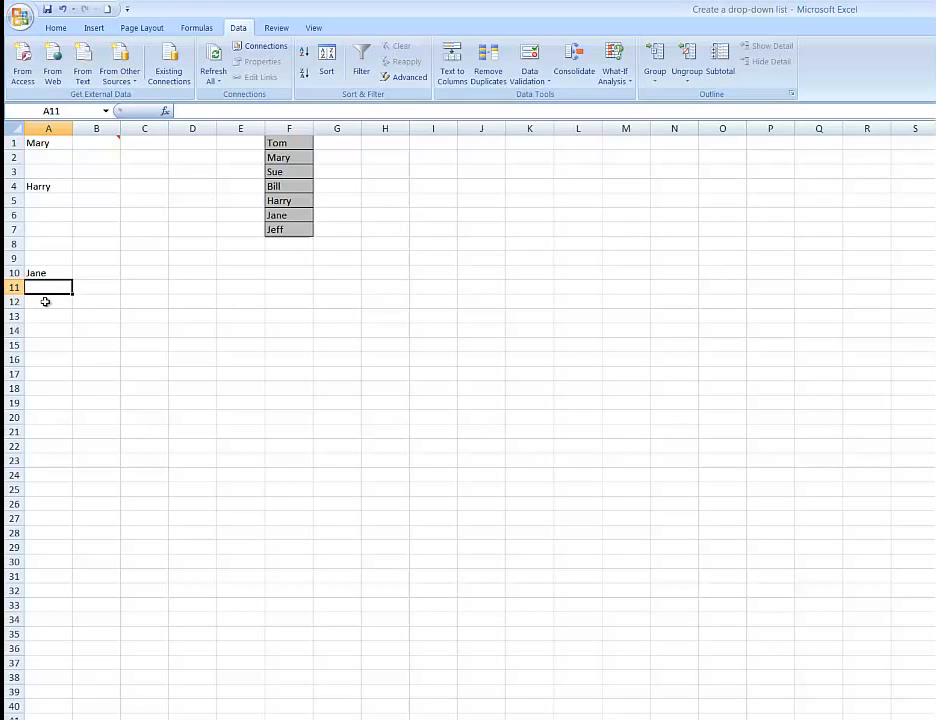
click(48, 316)
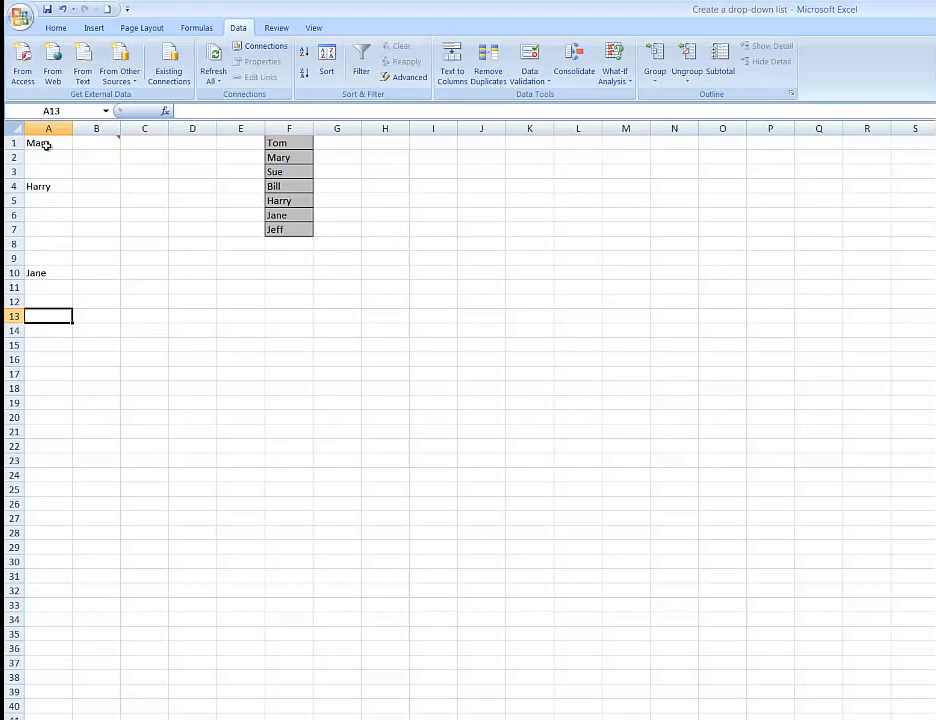
click(44, 142)
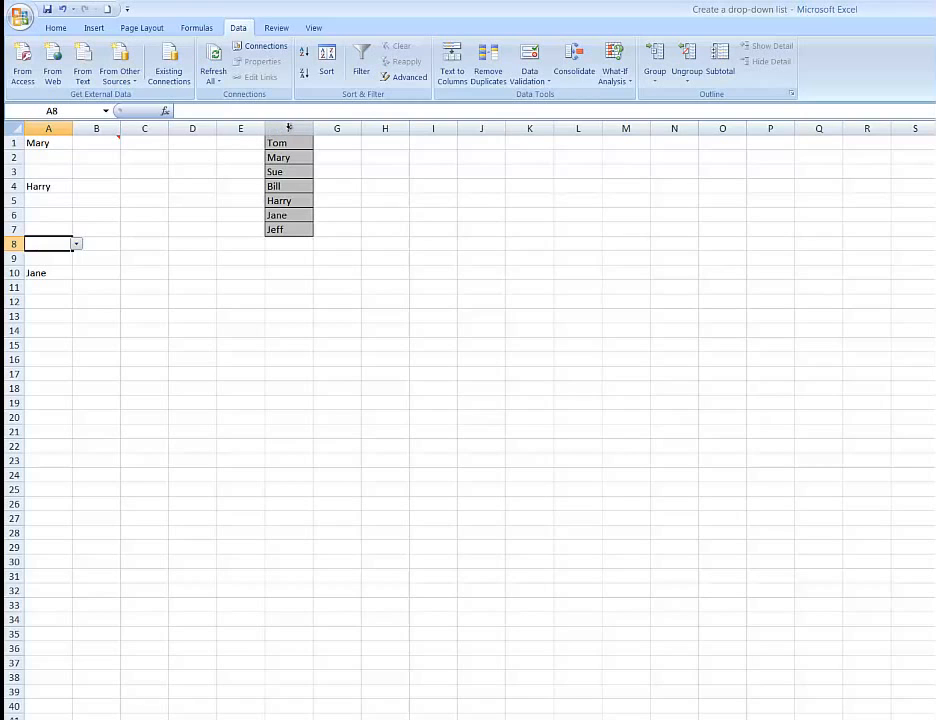
right_click(288, 128)
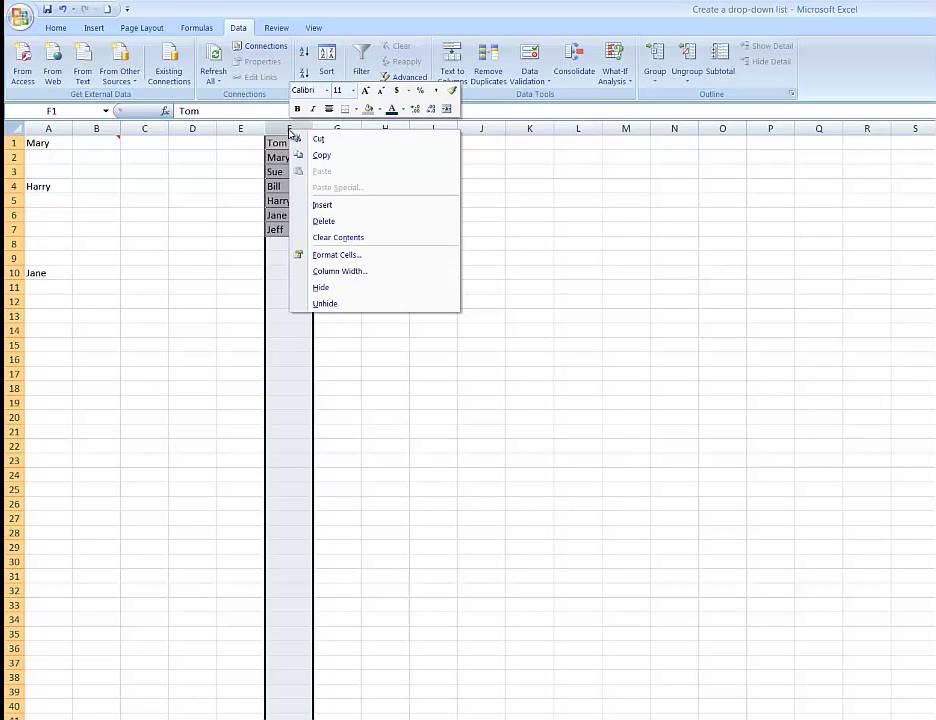
mouse_move(324, 288)
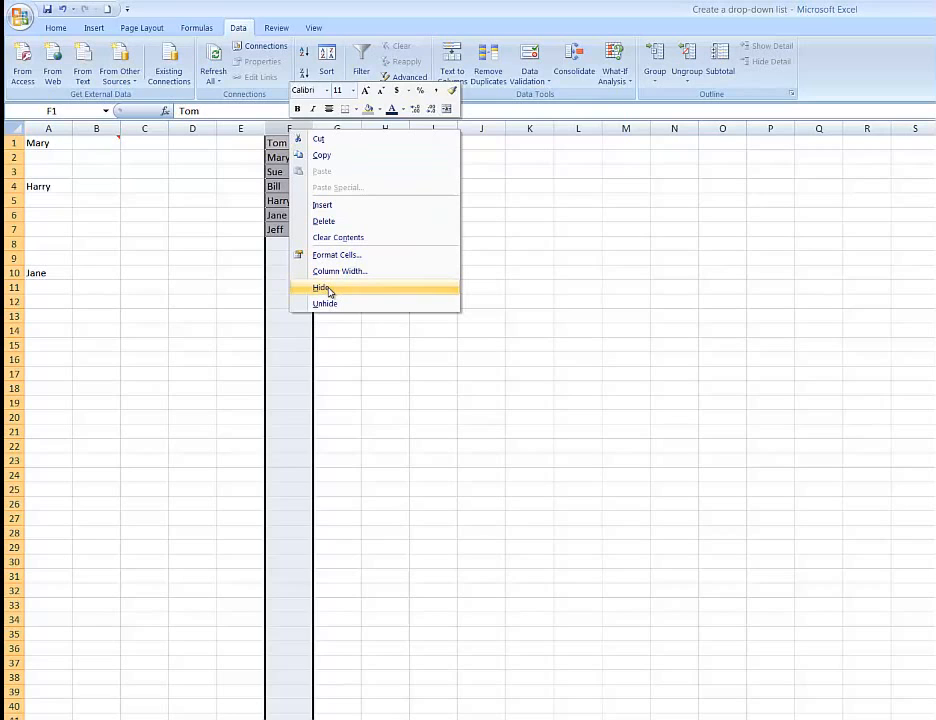
click(318, 288)
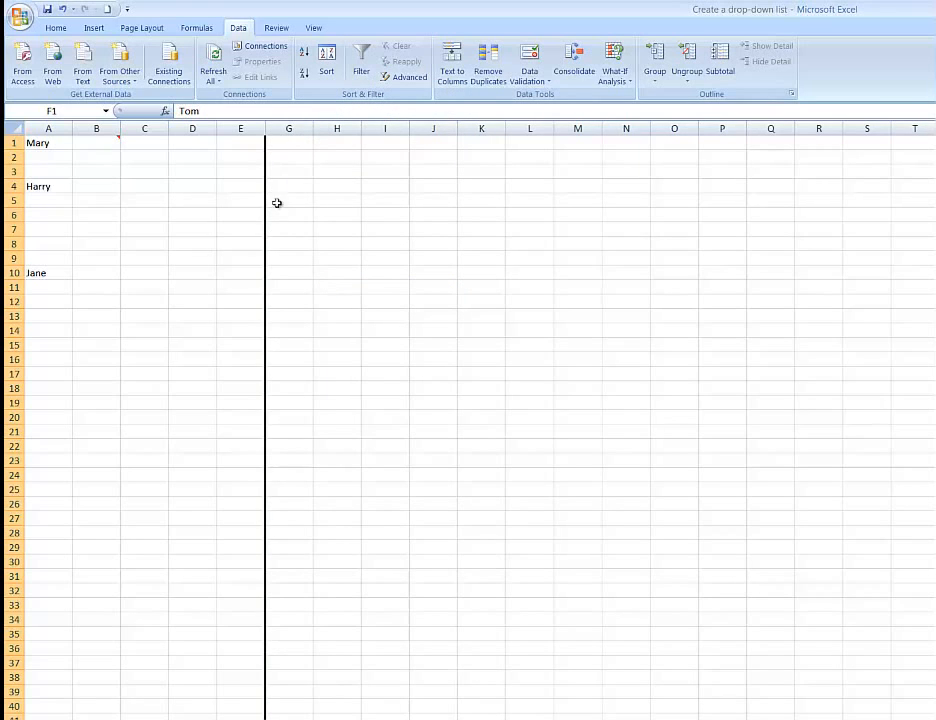
mouse_move(296, 232)
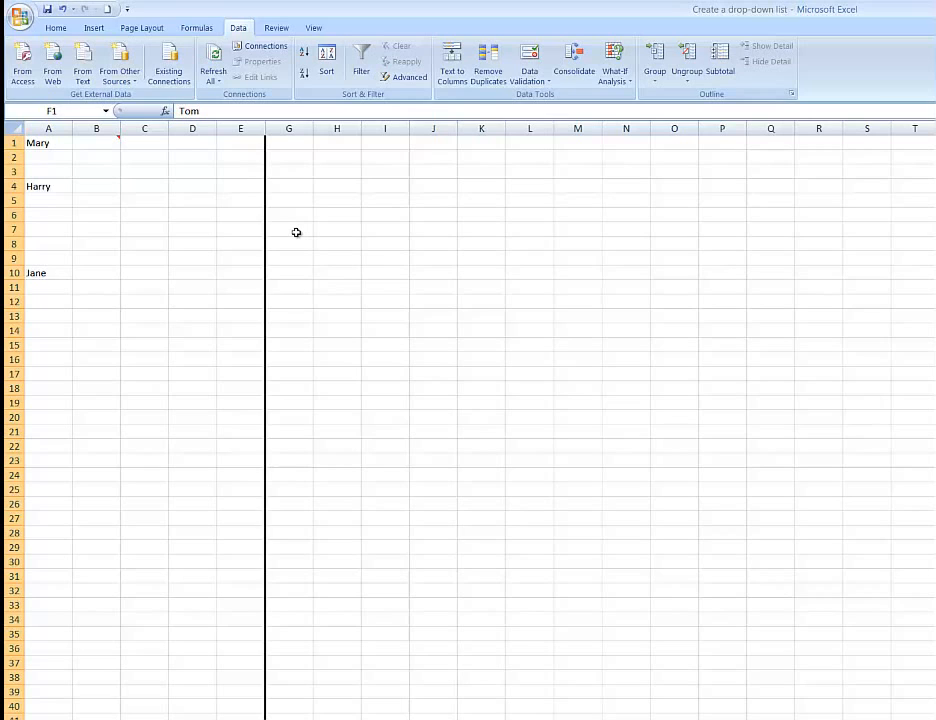
mouse_move(274, 212)
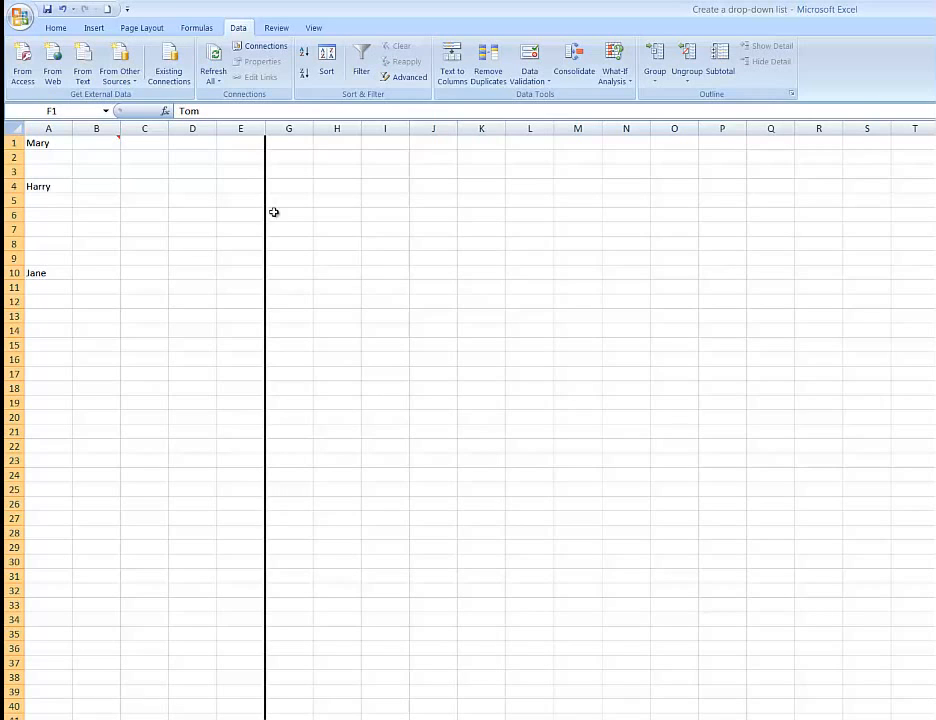
click(240, 128)
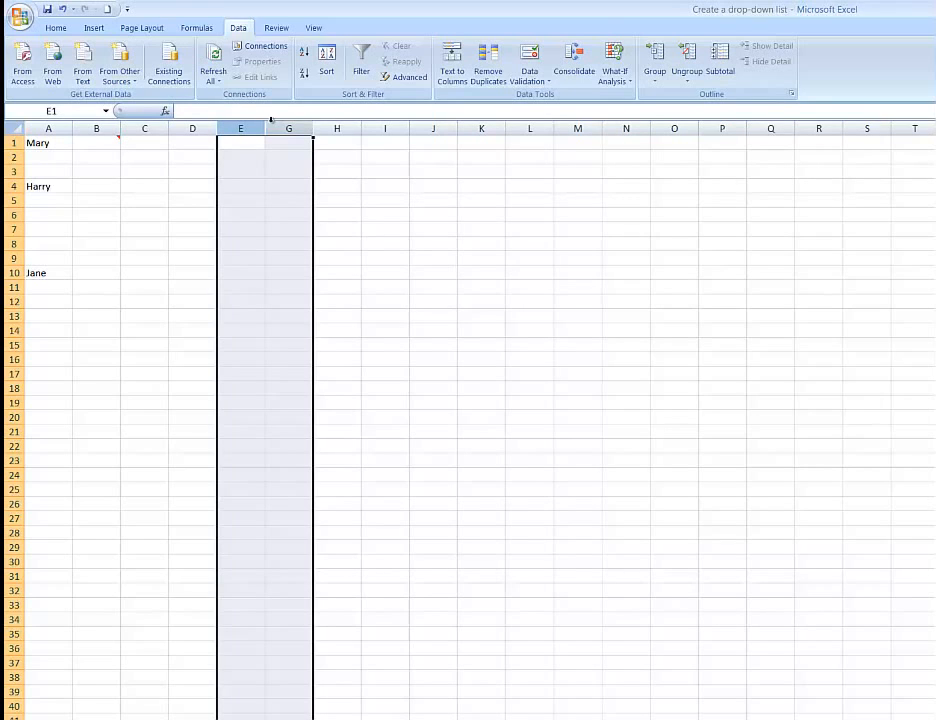
right_click(264, 144)
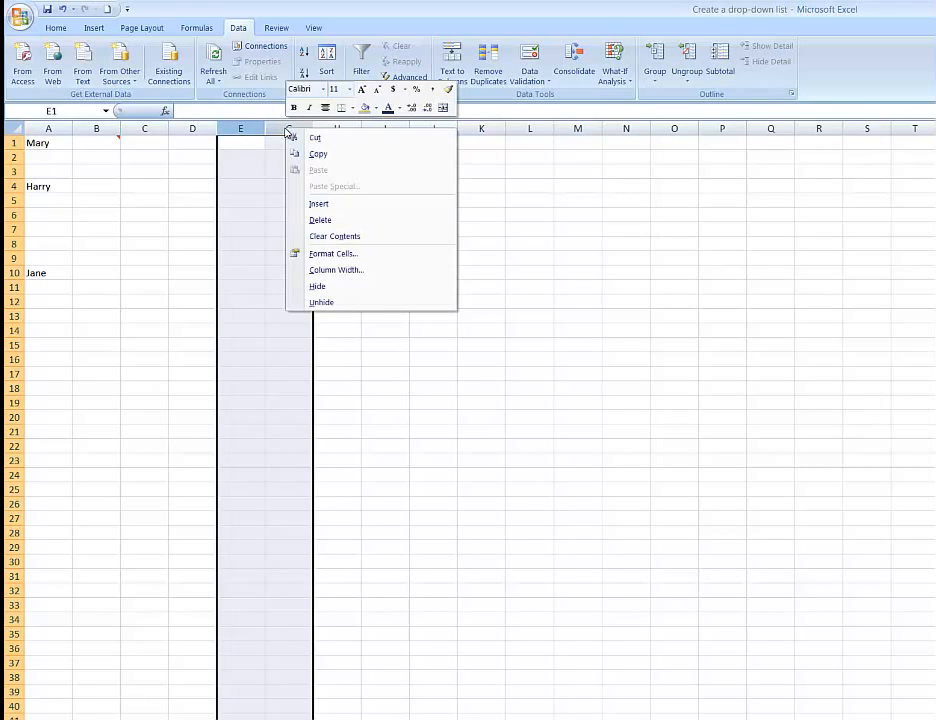
click(320, 302)
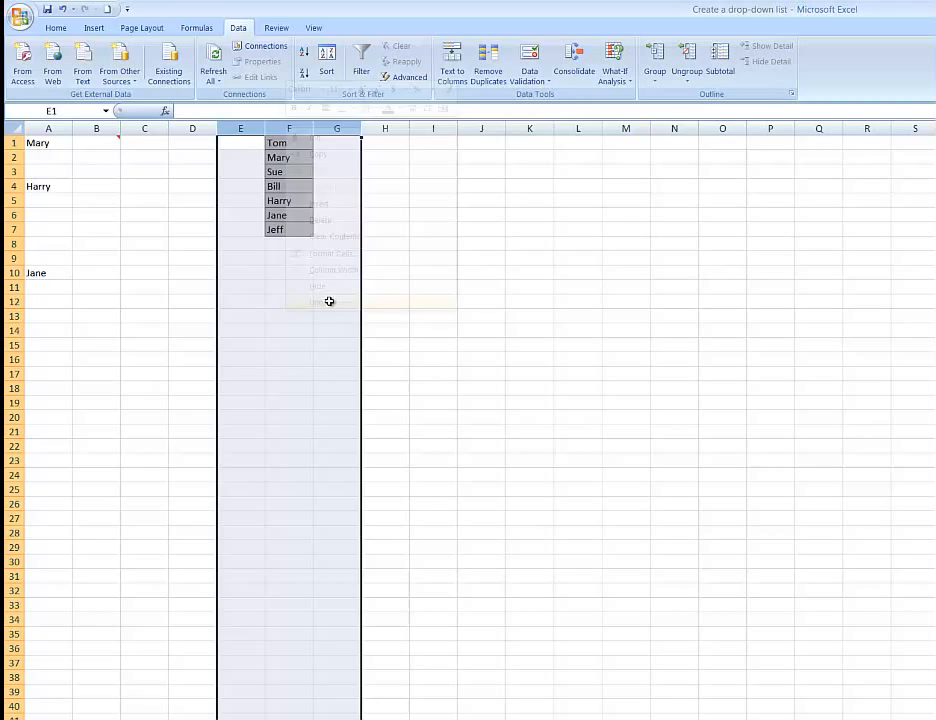
click(288, 262)
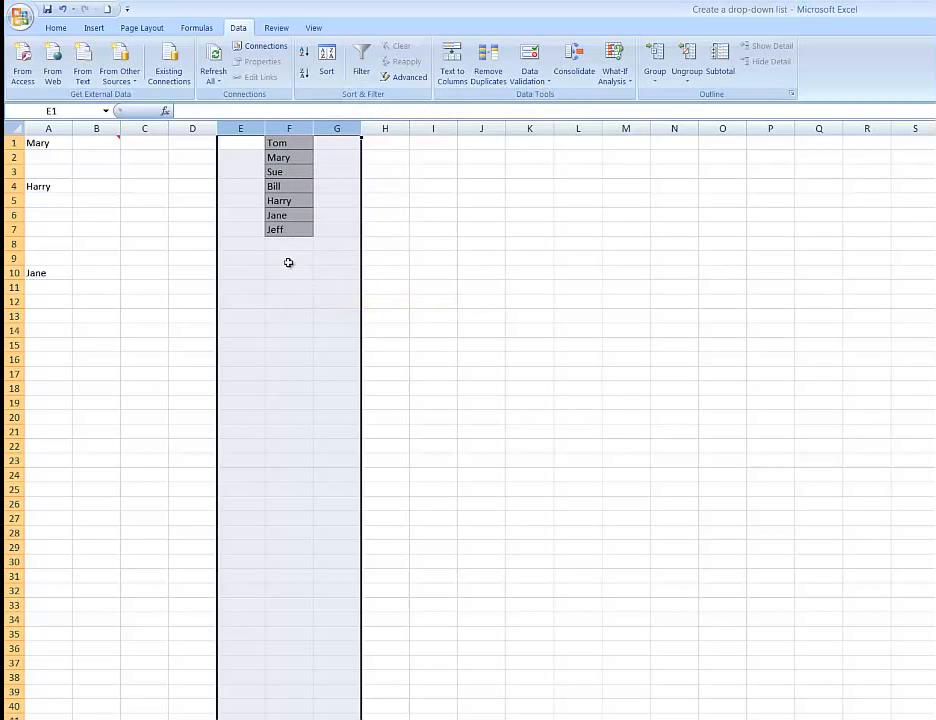